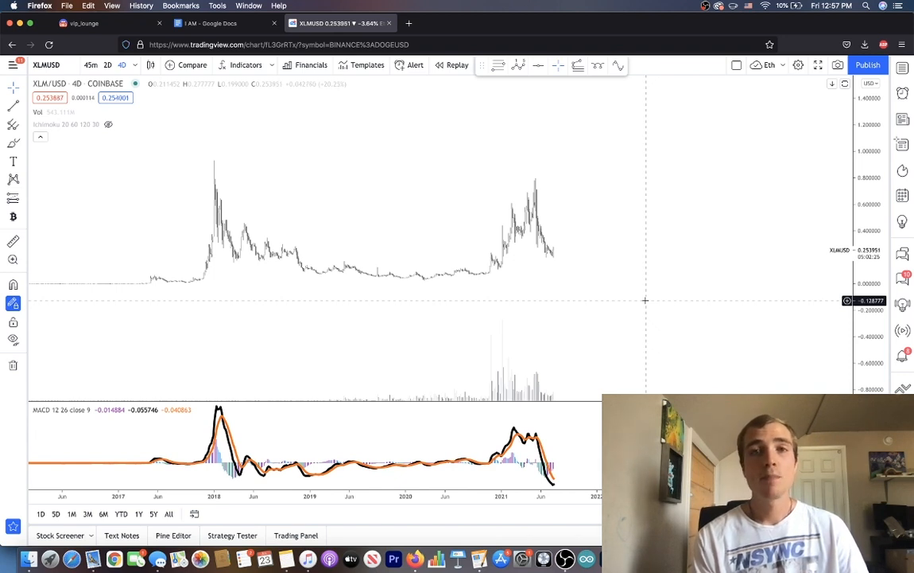
pyautogui.moveTo(552, 267)
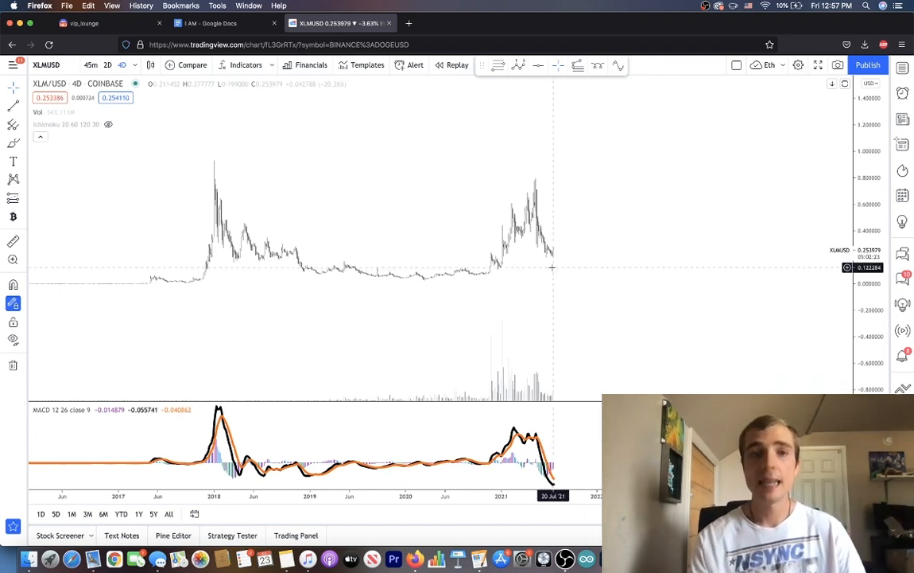
pyautogui.moveTo(549, 256)
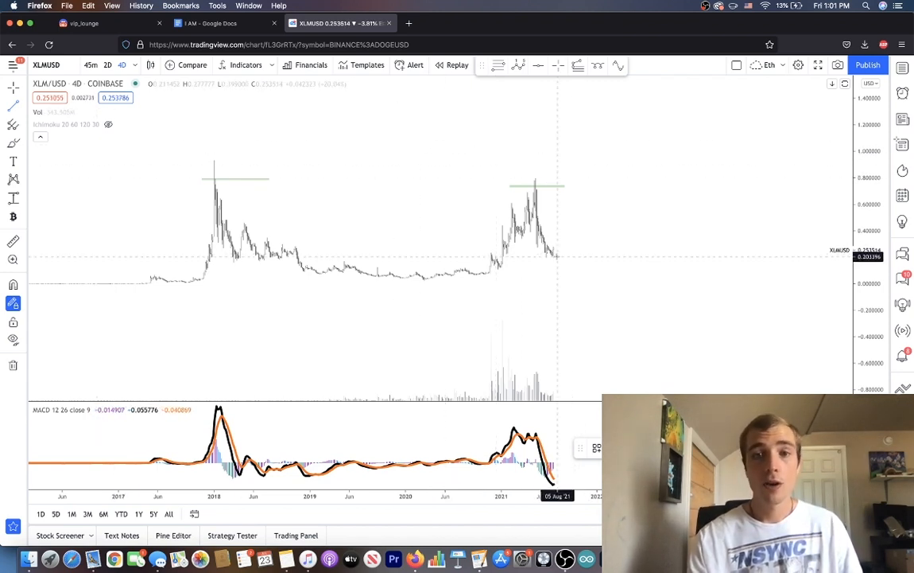
pyautogui.moveTo(555, 257); pyautogui.dragTo(591, 200)
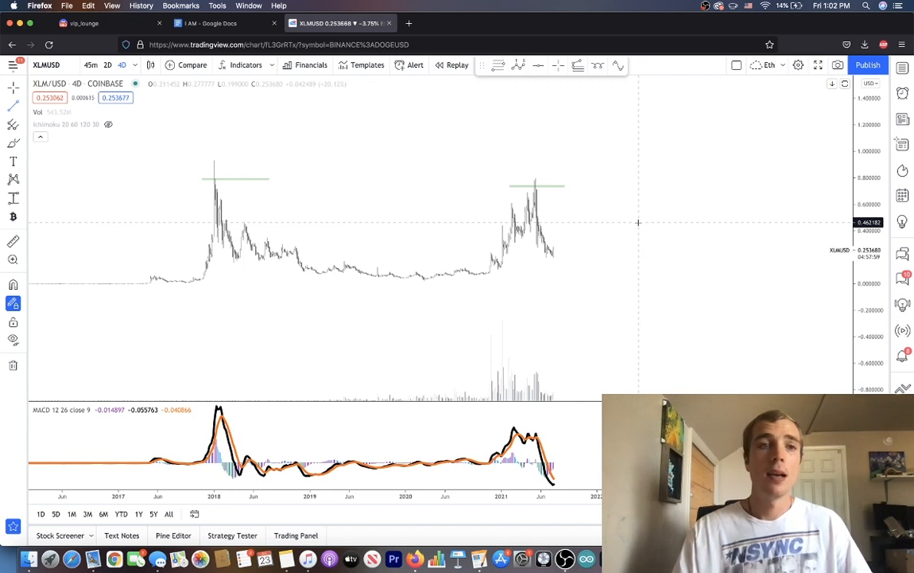
pyautogui.moveTo(551, 199)
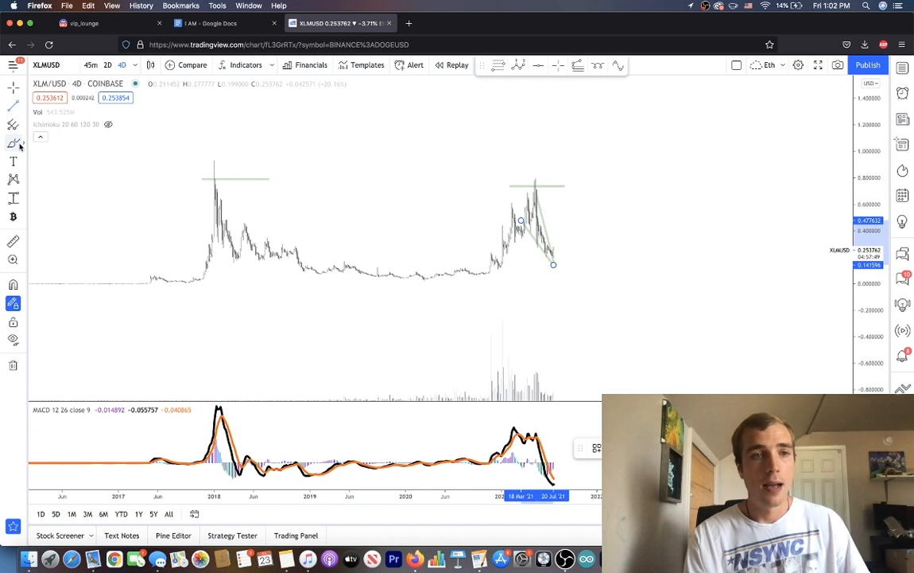
# Select the Elliott wave drawing tool from the left toolbar
pyautogui.click(13, 161)
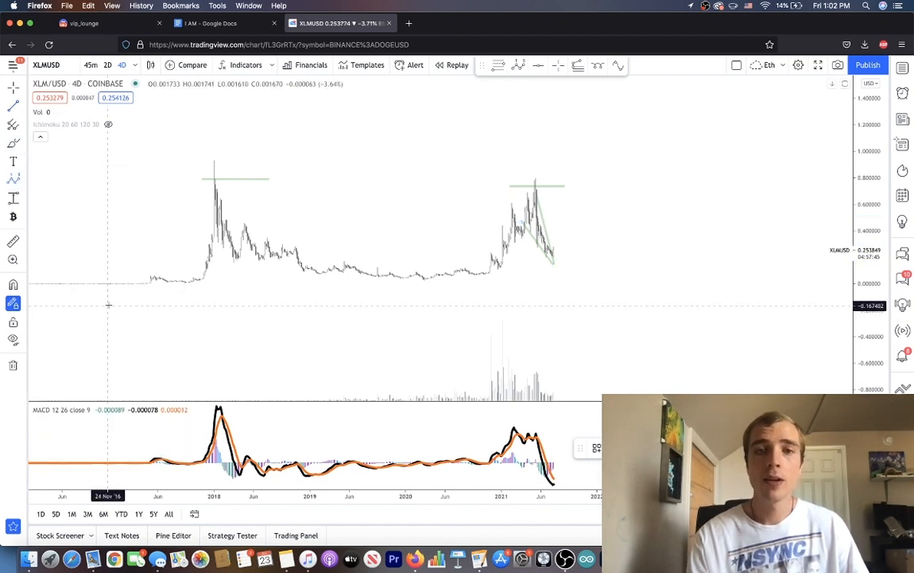
pyautogui.moveTo(462, 267)
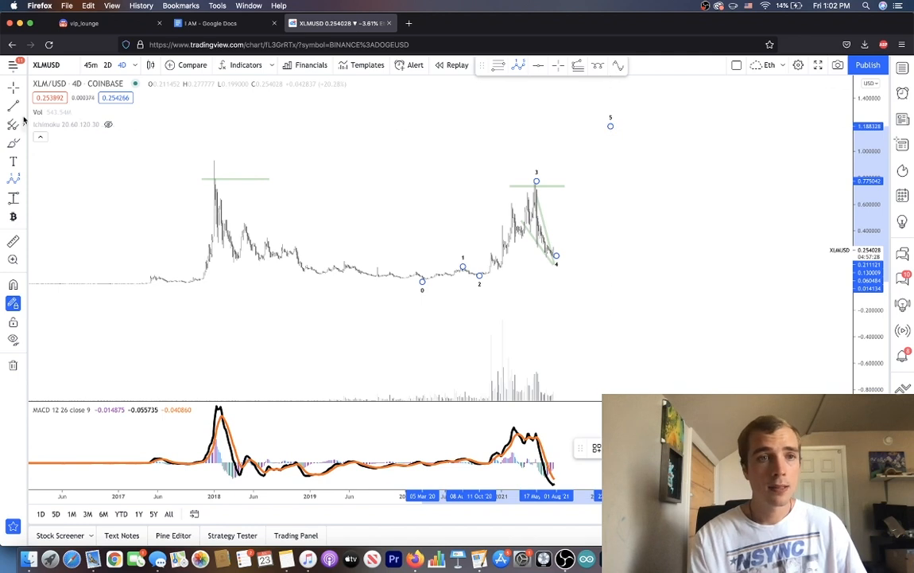
# Select the Fibonacci retracement tool from the left toolbar
pyautogui.click(13, 123)
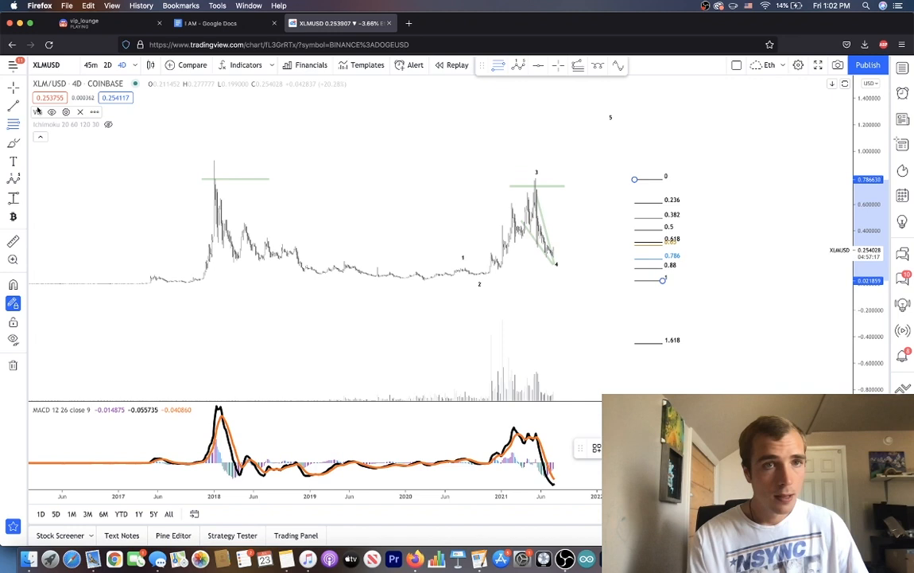
pyautogui.moveTo(662, 282)
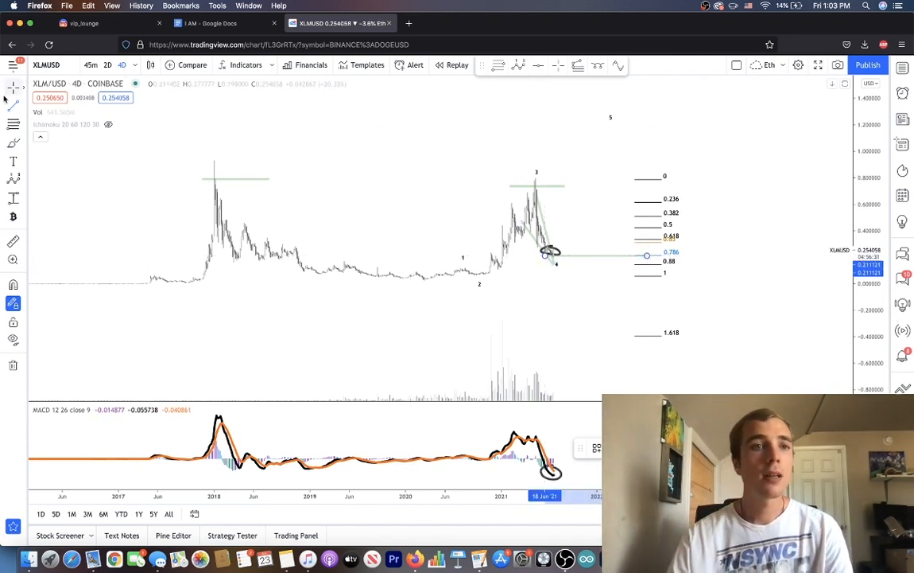
pyautogui.moveTo(553, 253)
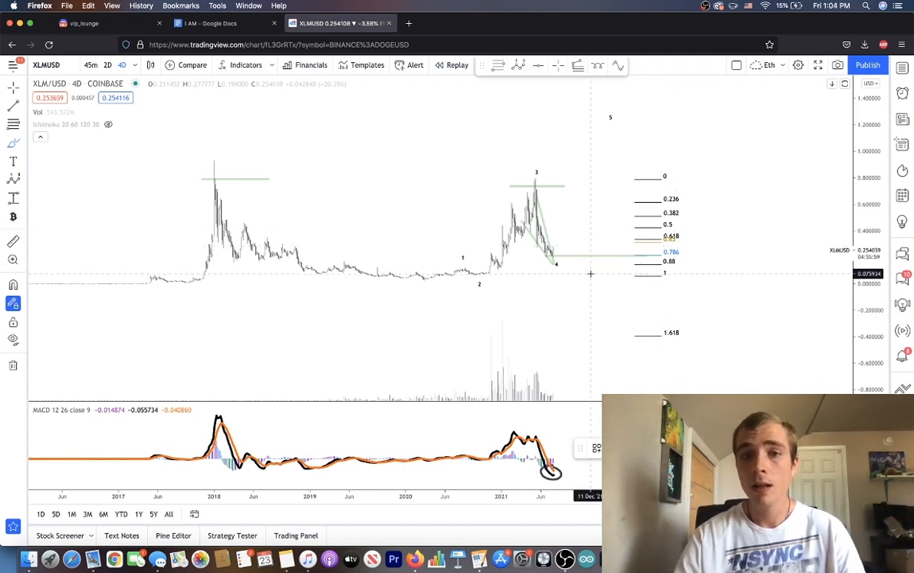
pyautogui.moveTo(602, 179)
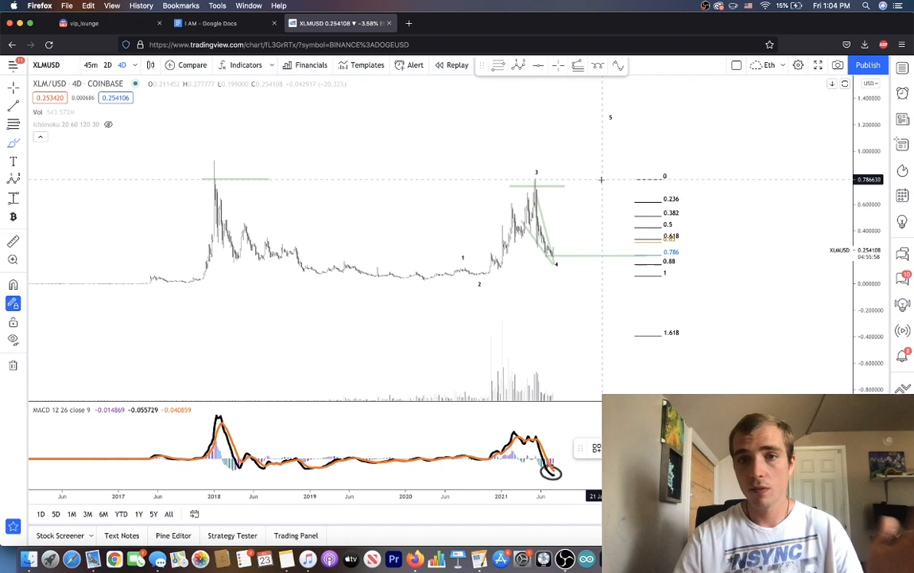
pyautogui.moveTo(560, 230)
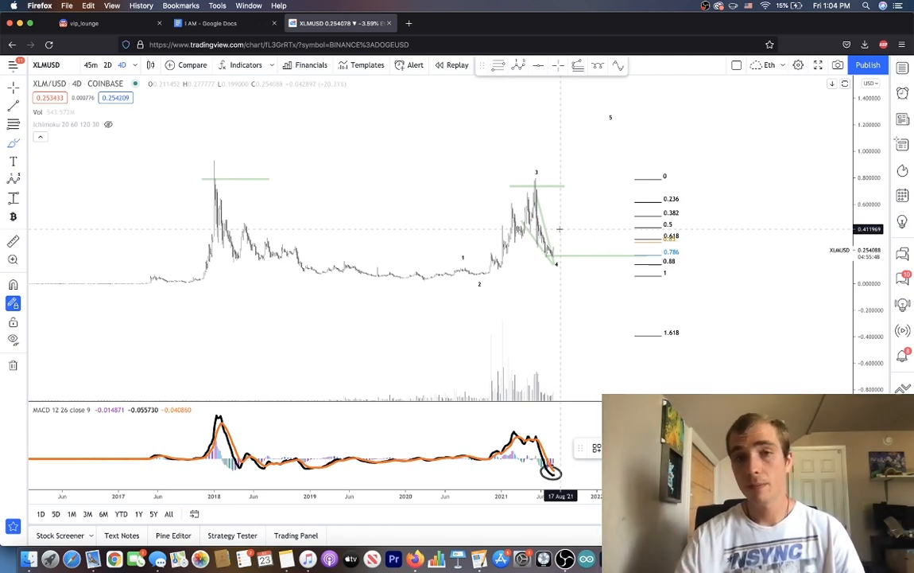
pyautogui.moveTo(621, 363)
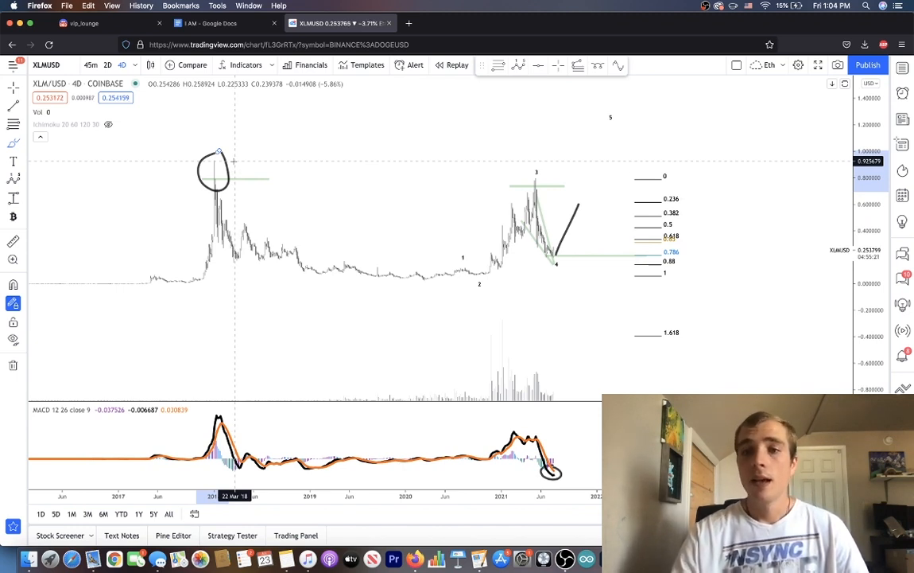
pyautogui.moveTo(570, 232)
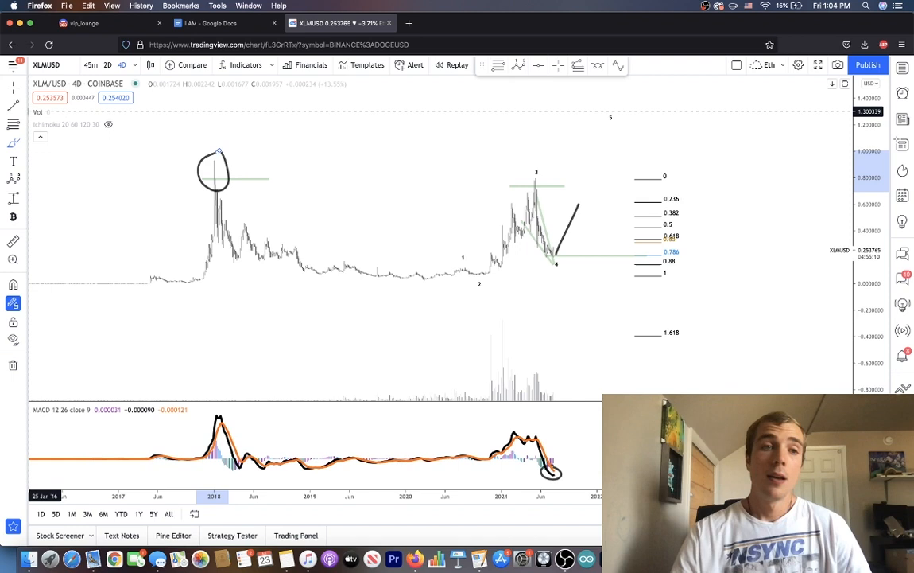
pyautogui.moveTo(421, 135)
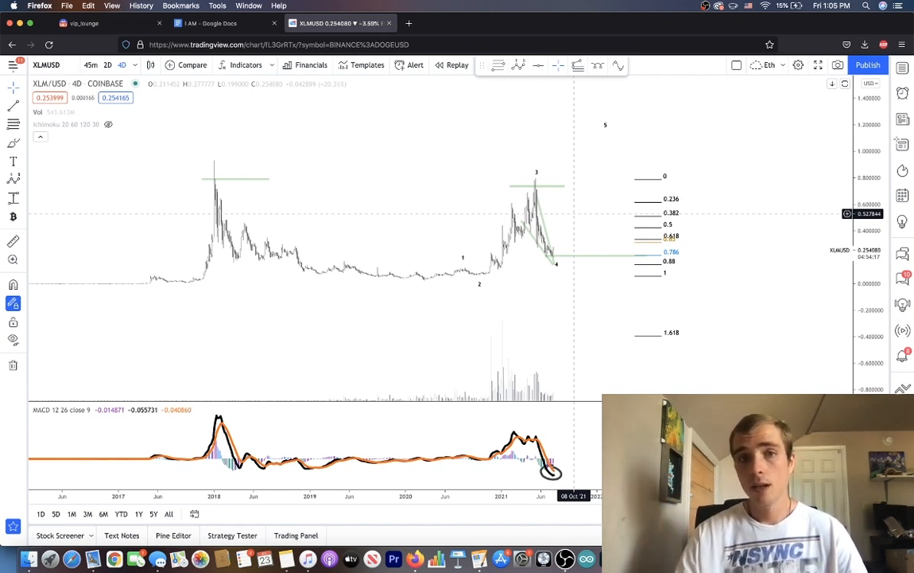
pyautogui.moveTo(346, 186)
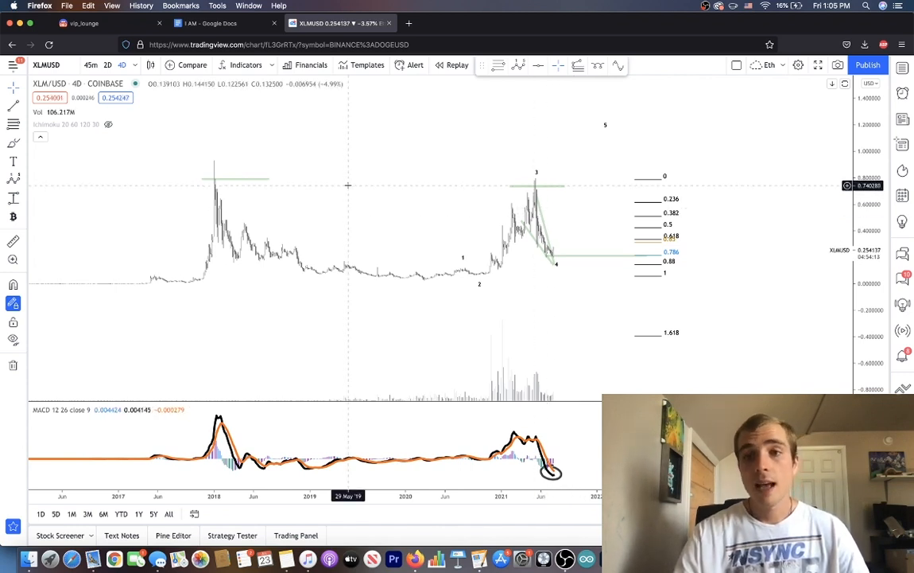
pyautogui.moveTo(421, 168)
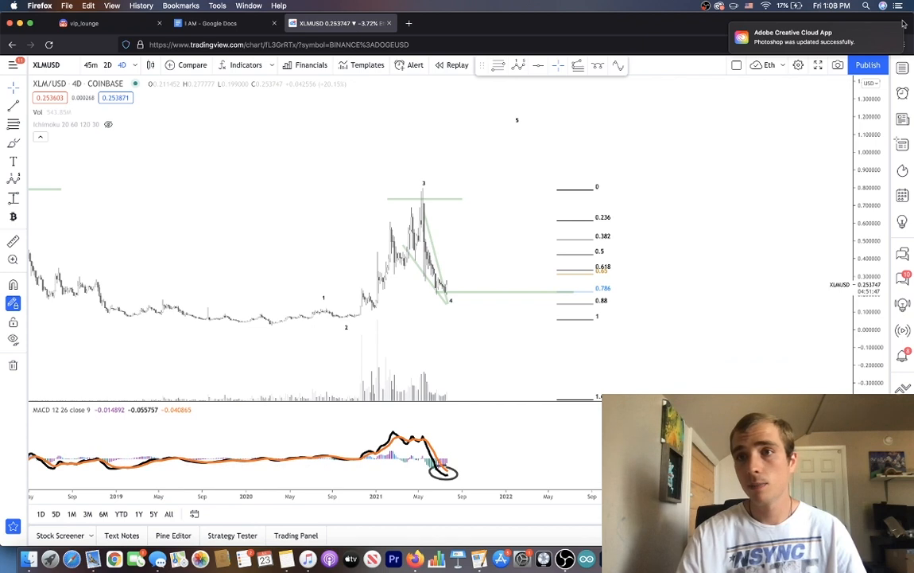
pyautogui.moveTo(403, 271)
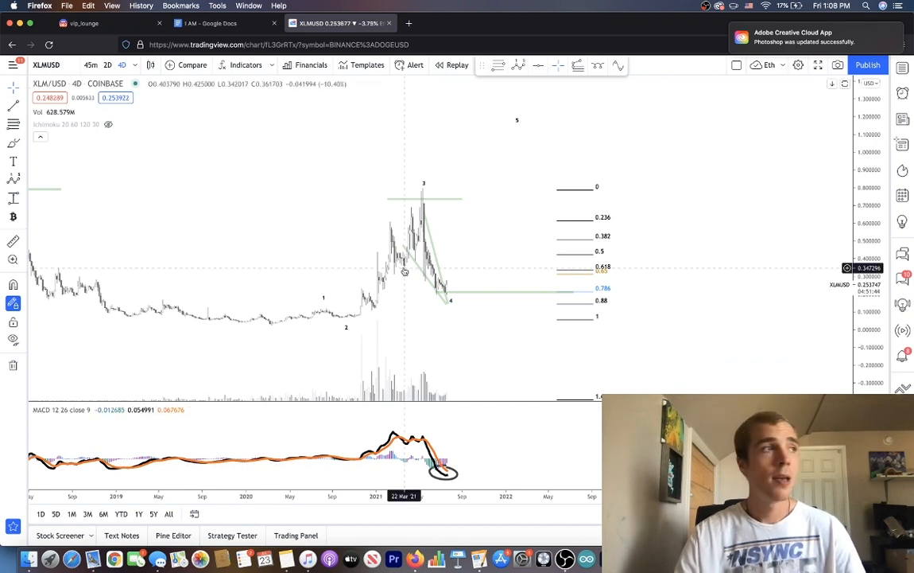